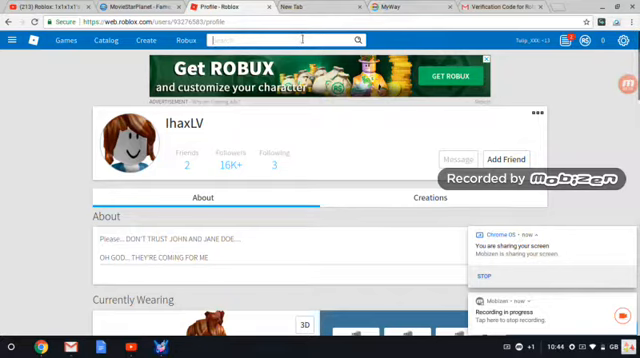
- Search Roblox players for the name 1x1x1x1 and list the matching accounts
type("1x1x")
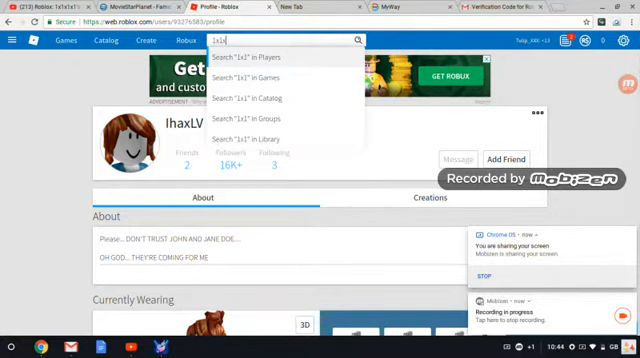
type("1x1x1x1")
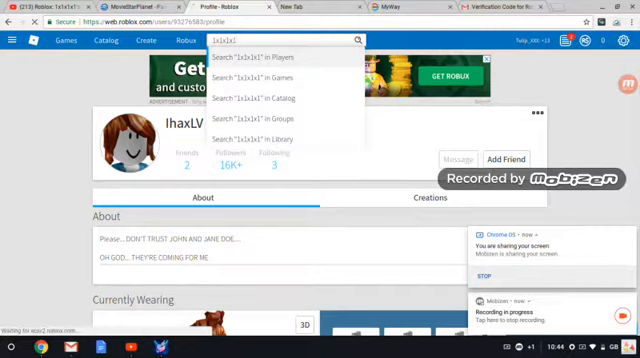
left_click(250, 56)
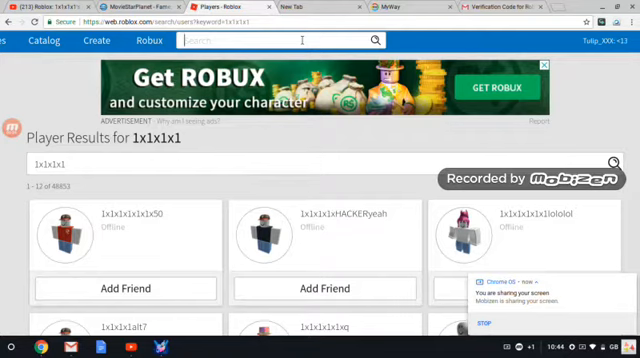
- Replace the search with the name lhaxLV and show its player results
type("lhz")
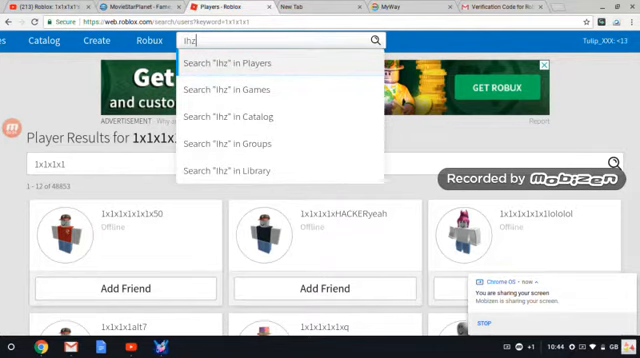
type("ax")
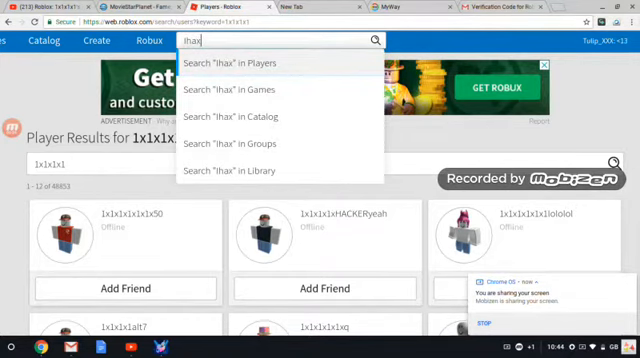
type("Lv")
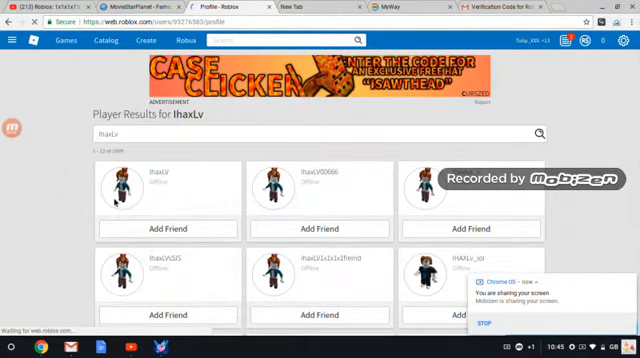
left_click(128, 184)
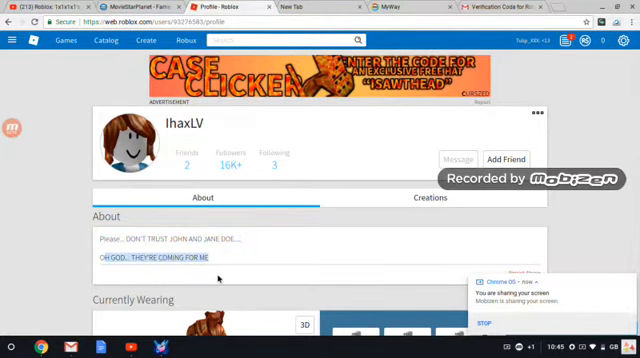
scroll("down", 3)
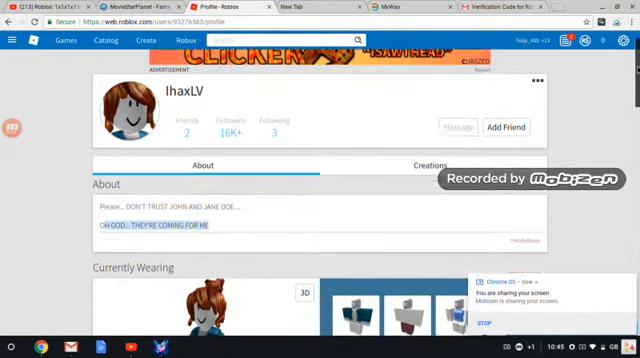
scroll("down", 3)
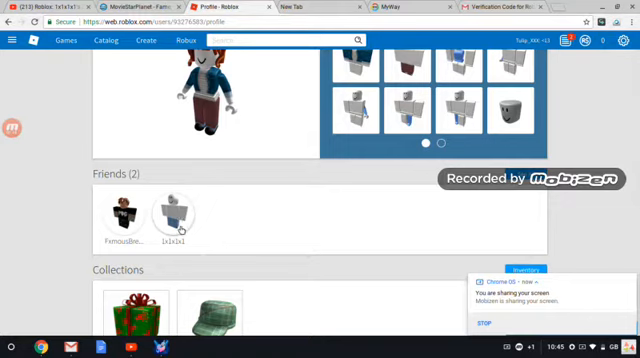
left_click(184, 216)
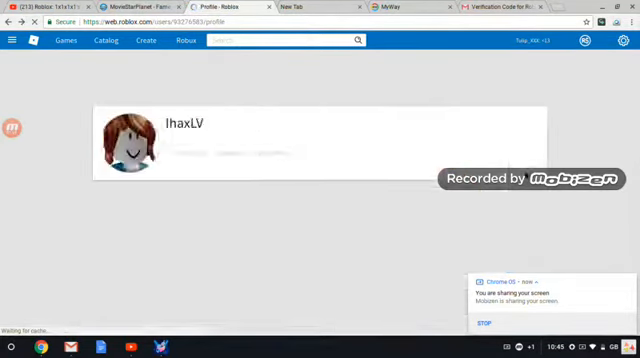
scroll("down", 3)
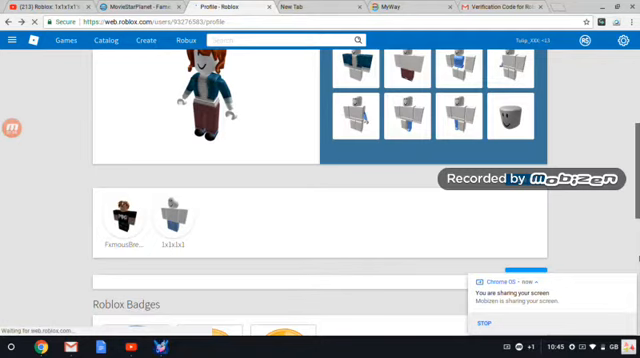
scroll("down", 3)
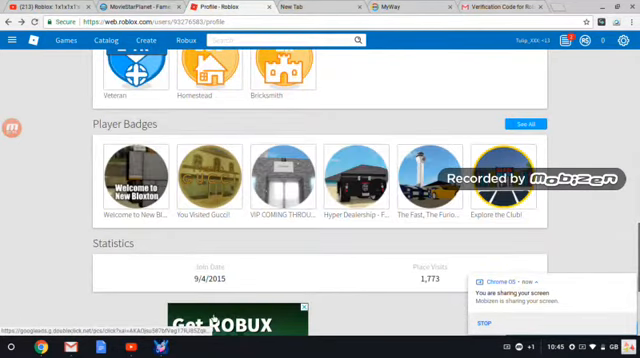
scroll("down", 3)
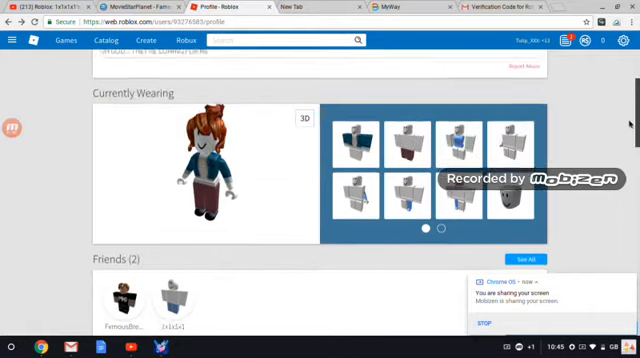
scroll("down", 3)
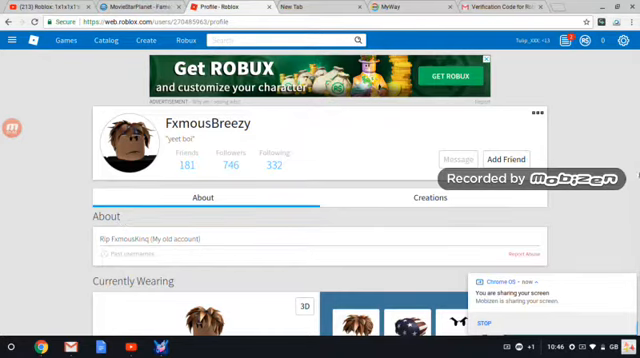
scroll("down", 3)
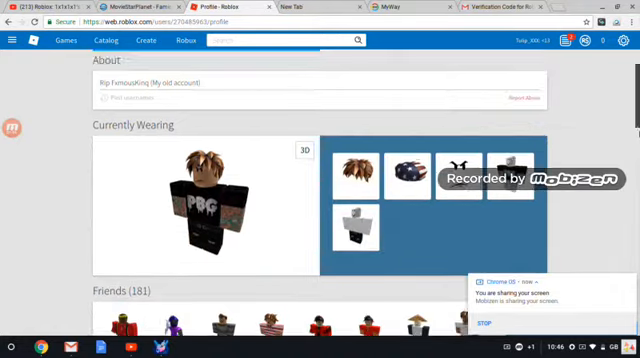
scroll("down", 3)
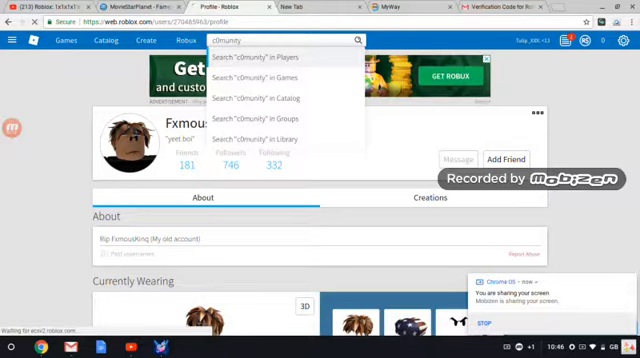
- Search players for the c0mmunity name and browse the results toward c0mmunityELOY
left_click(270, 56)
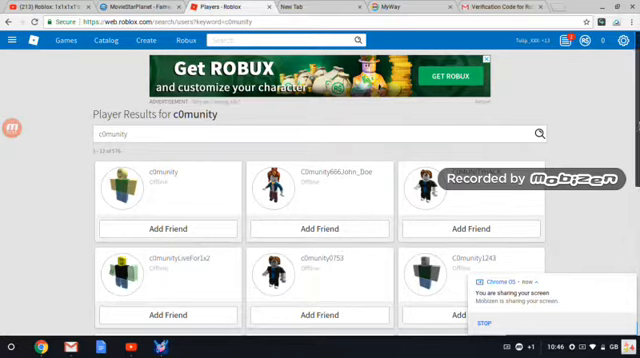
scroll("down", 3)
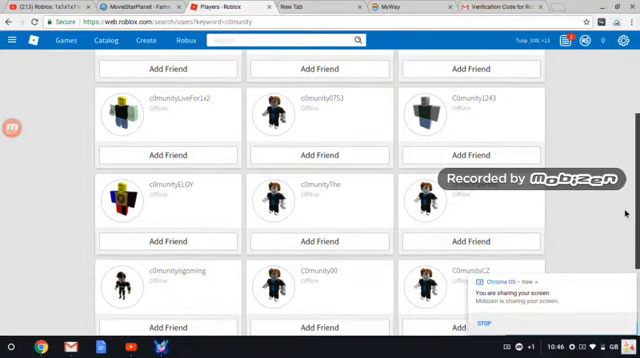
scroll("down", 3)
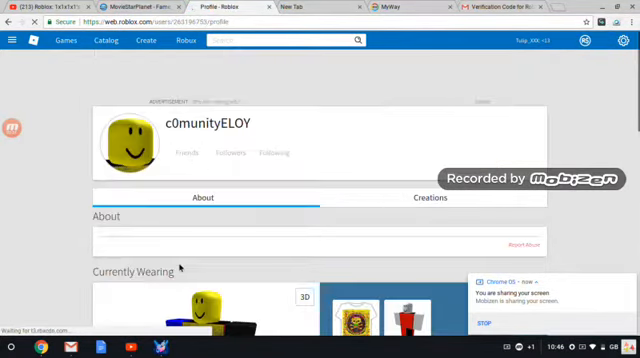
scroll("down", 3)
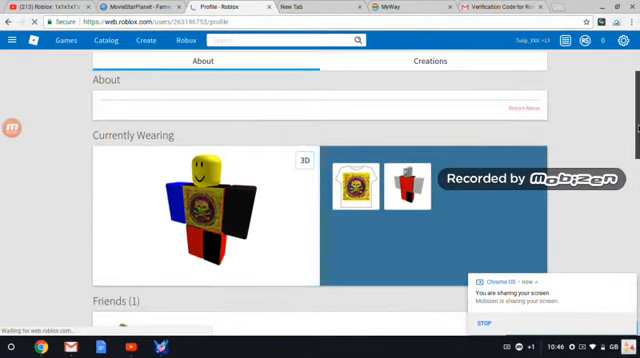
scroll("down", 3)
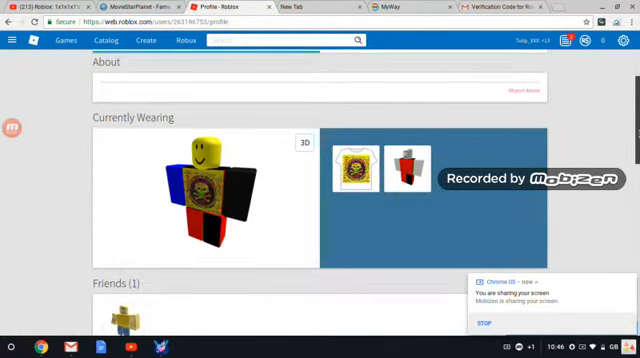
scroll("down", 3)
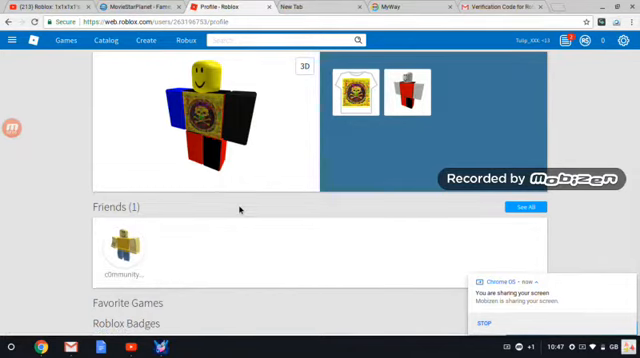
mouse_move(232, 272)
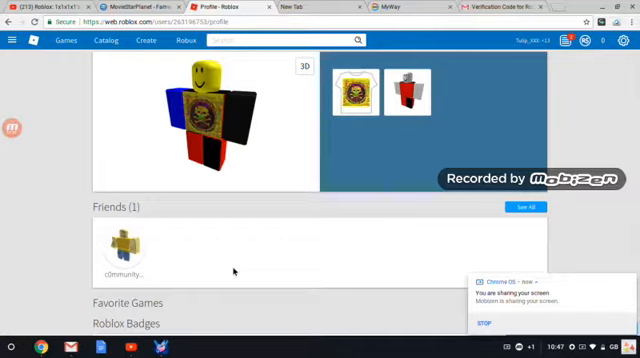
mouse_move(232, 272)
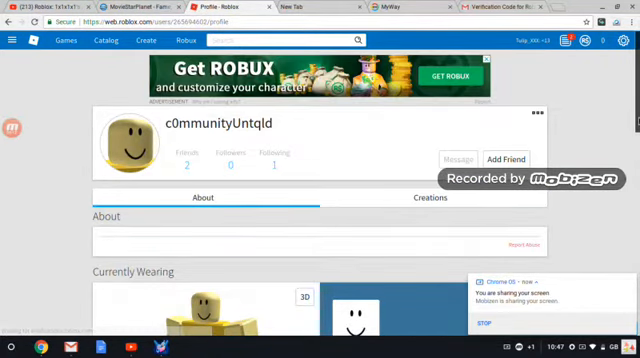
scroll("down", 3)
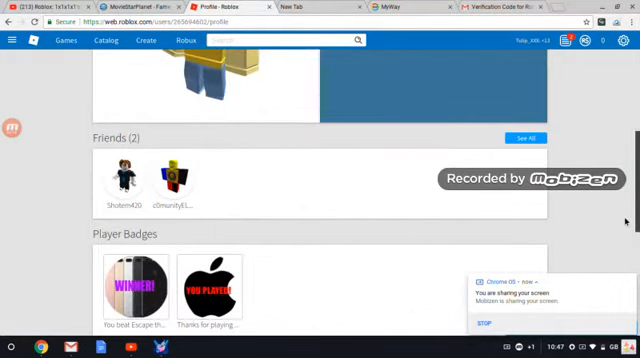
scroll("down", 3)
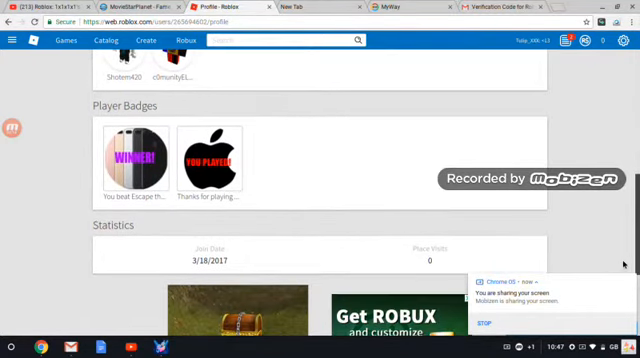
scroll("down", 3)
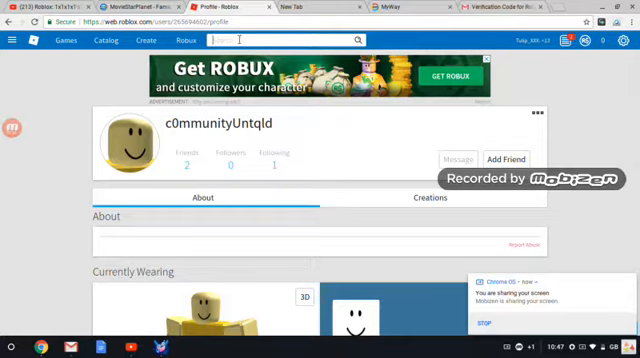
- Enter john in the site search bar before heading back to lhaxLV's profile
type("john")
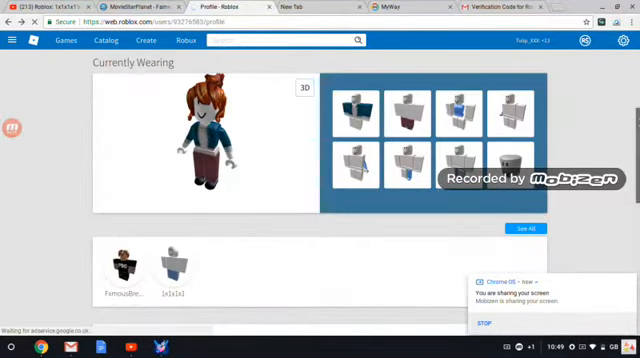
scroll("down", 3)
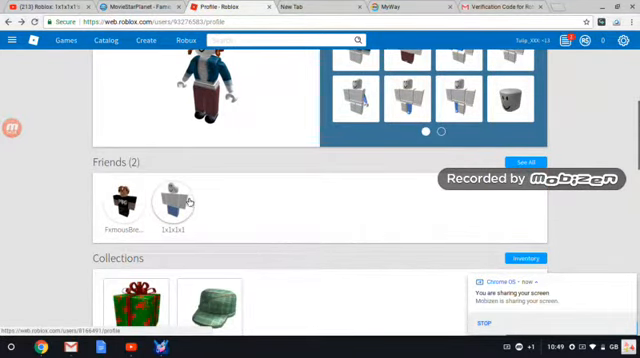
mouse_move(184, 200)
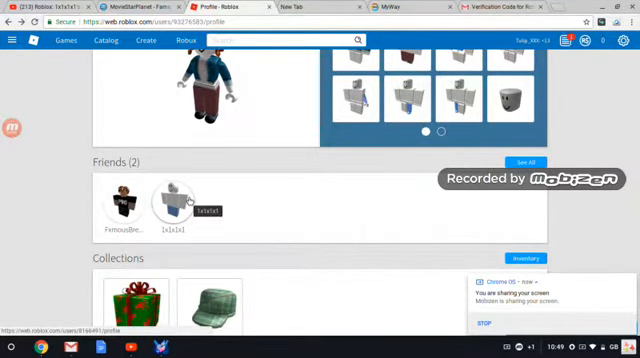